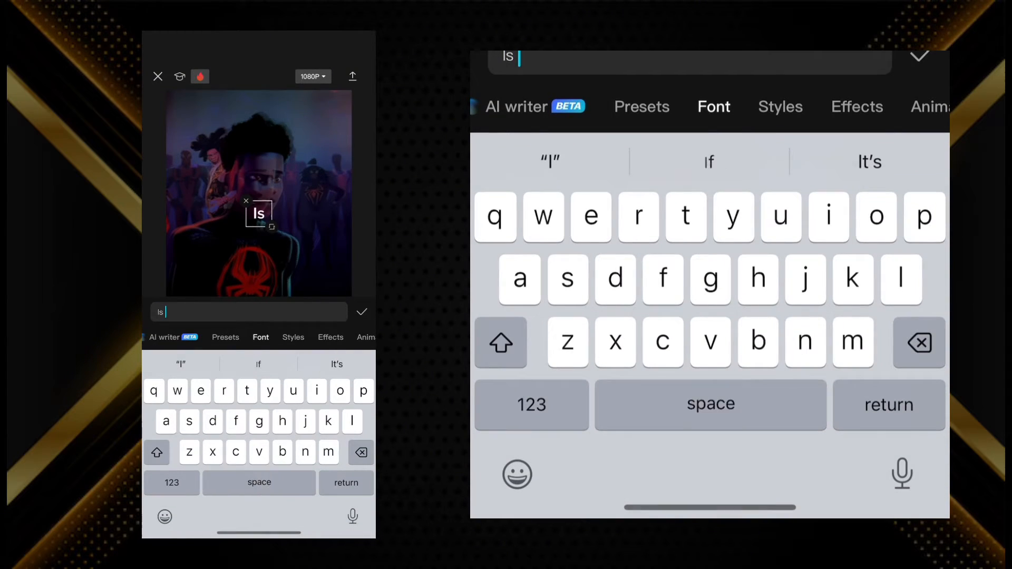
Type the caption text 'Is that why you're here' over the video
{"action": "type", "text": "that why youre here"}
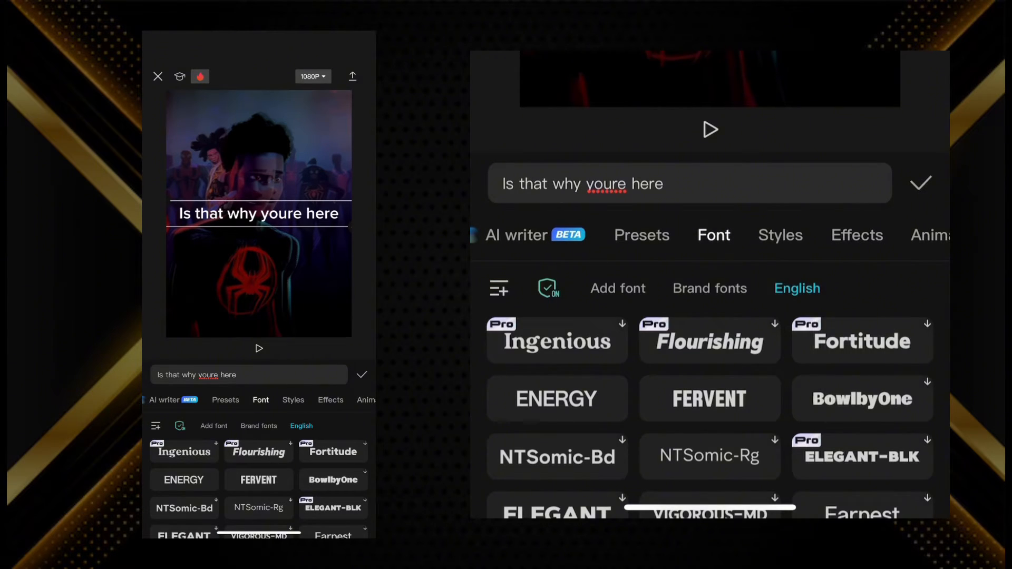
Apply the FERVENT font and the golden glowing ART effect preset to the caption
{"action": "left_click", "coordinate": [709, 398]}
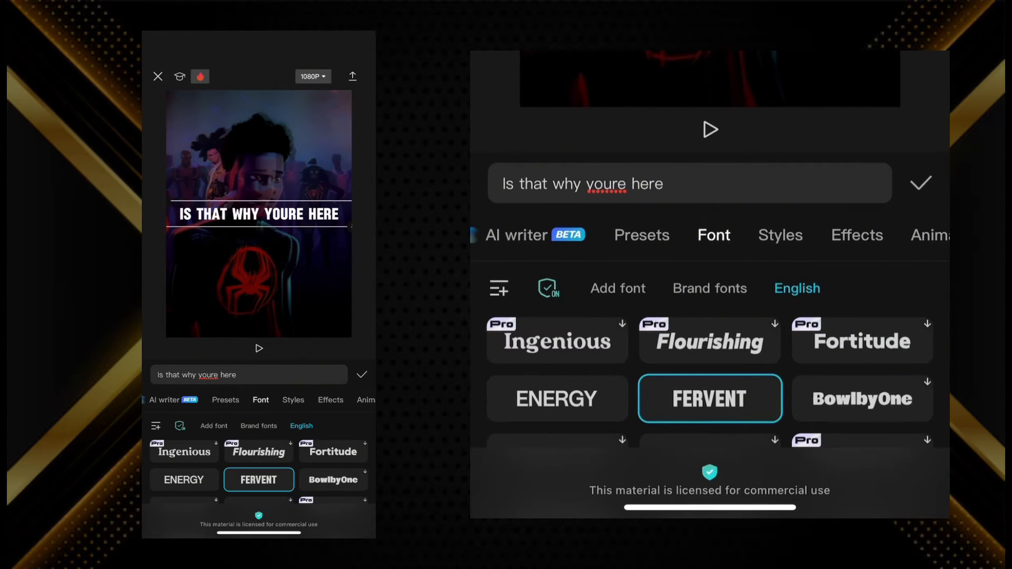
{"action": "left_click", "coordinate": [767, 234]}
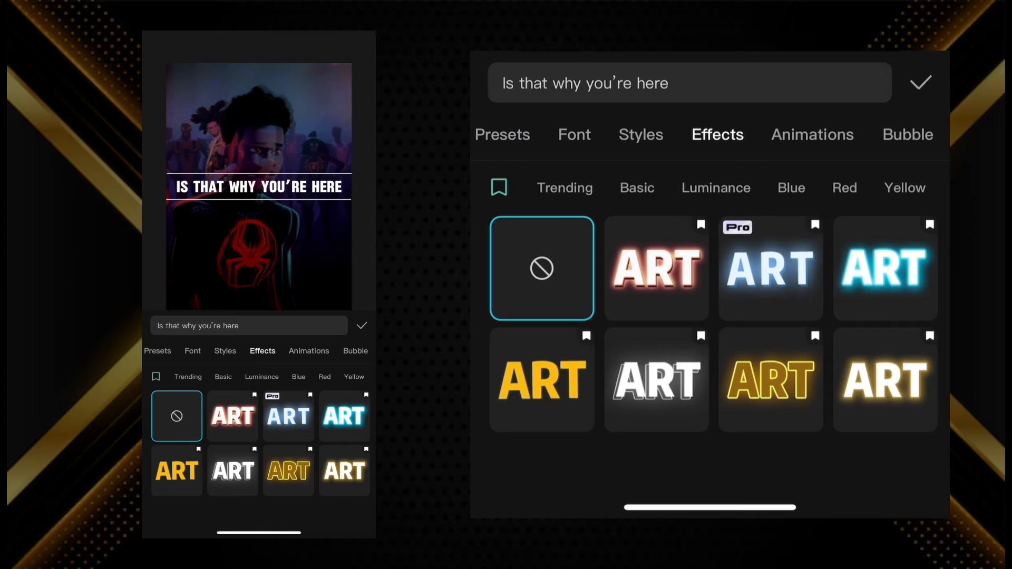
{"action": "left_click", "coordinate": [885, 380]}
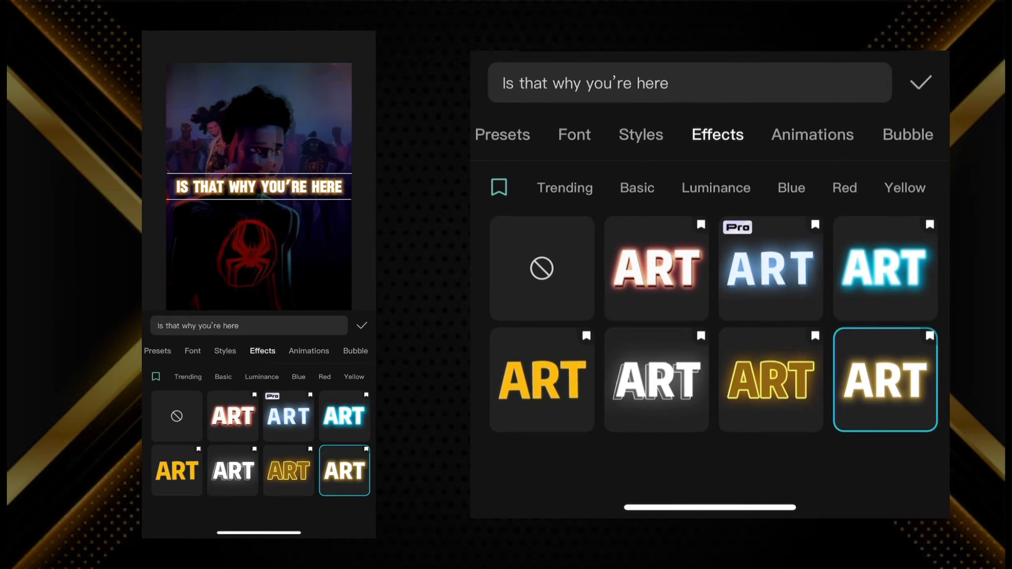
{"action": "left_click", "coordinate": [712, 135]}
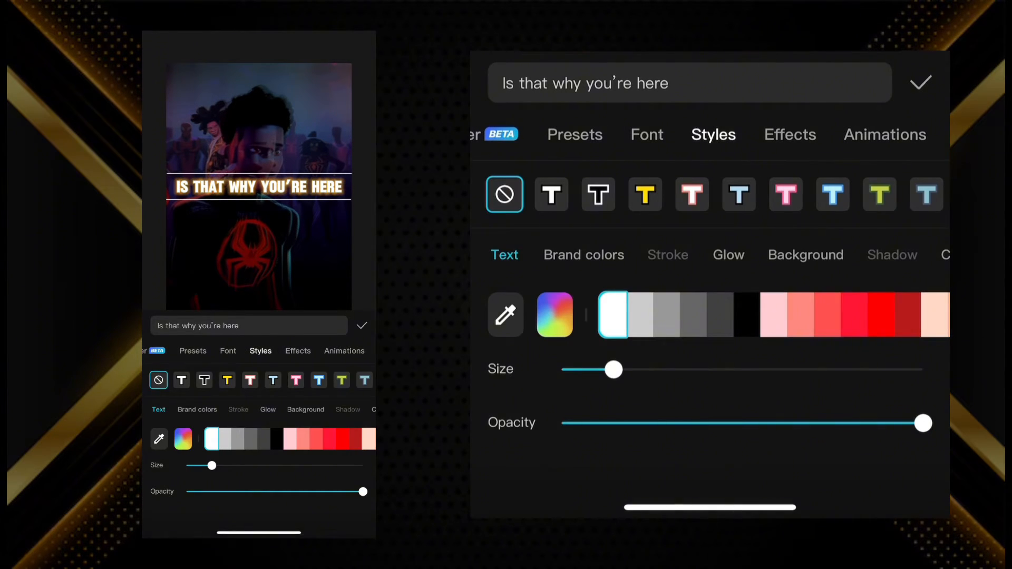
Make the caption text dark grey and select the word 'you're'
{"action": "left_click", "coordinate": [641, 315]}
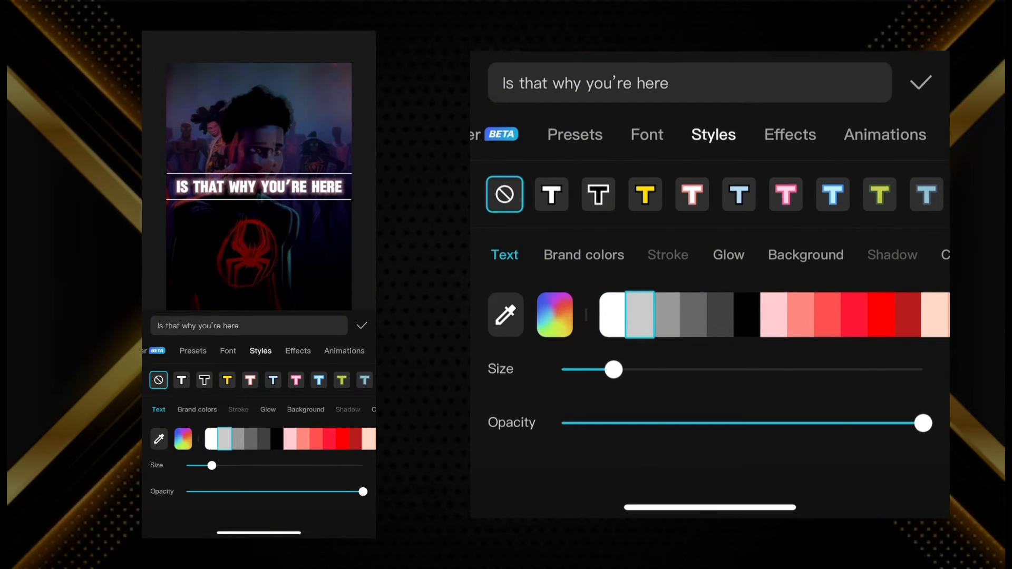
{"action": "left_click", "coordinate": [689, 315]}
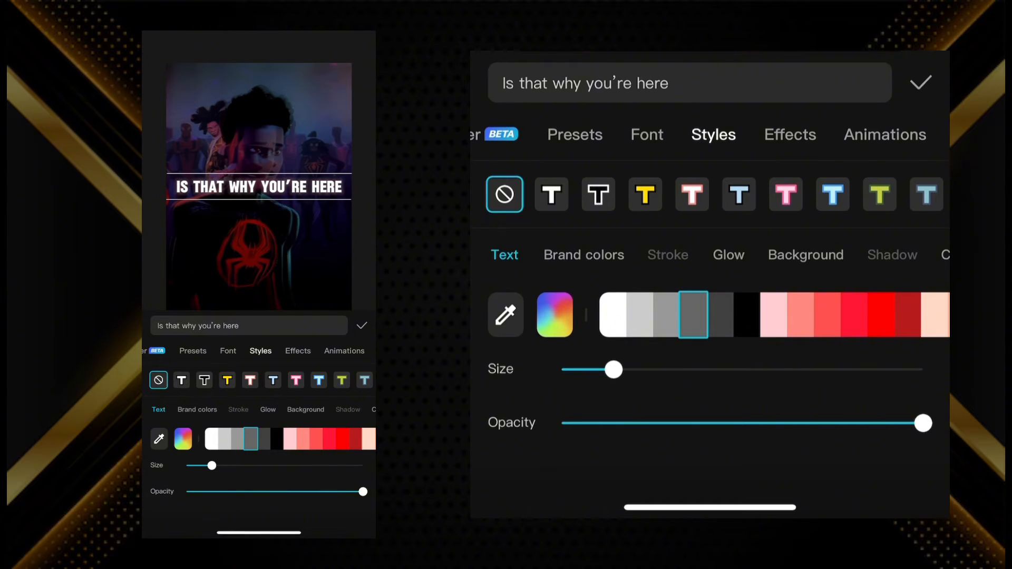
{"action": "double_click", "coordinate": [610, 83]}
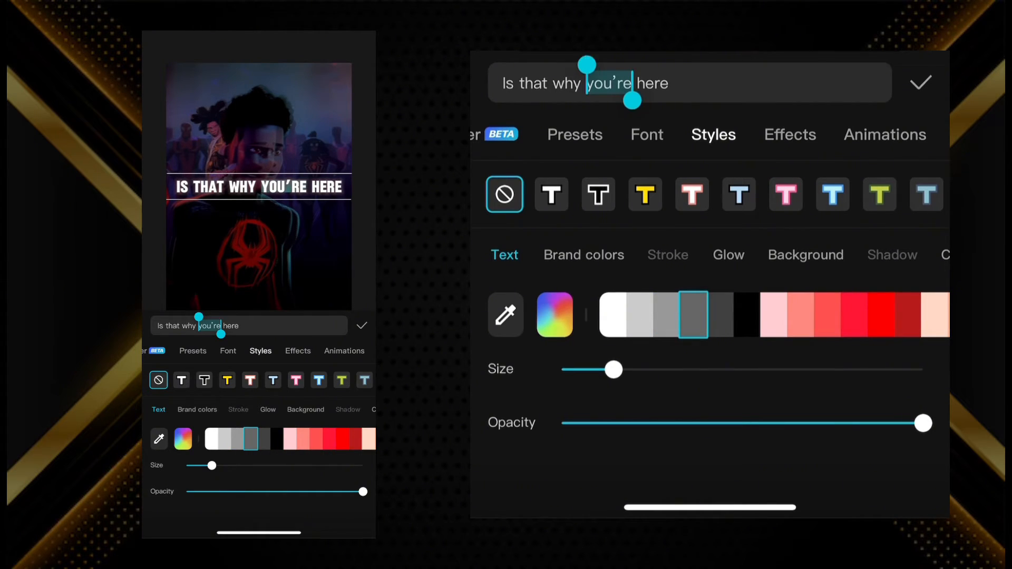
Colour only the word 'YOU'RE' yellow using Edit style
{"action": "left_click", "coordinate": [213, 325]}
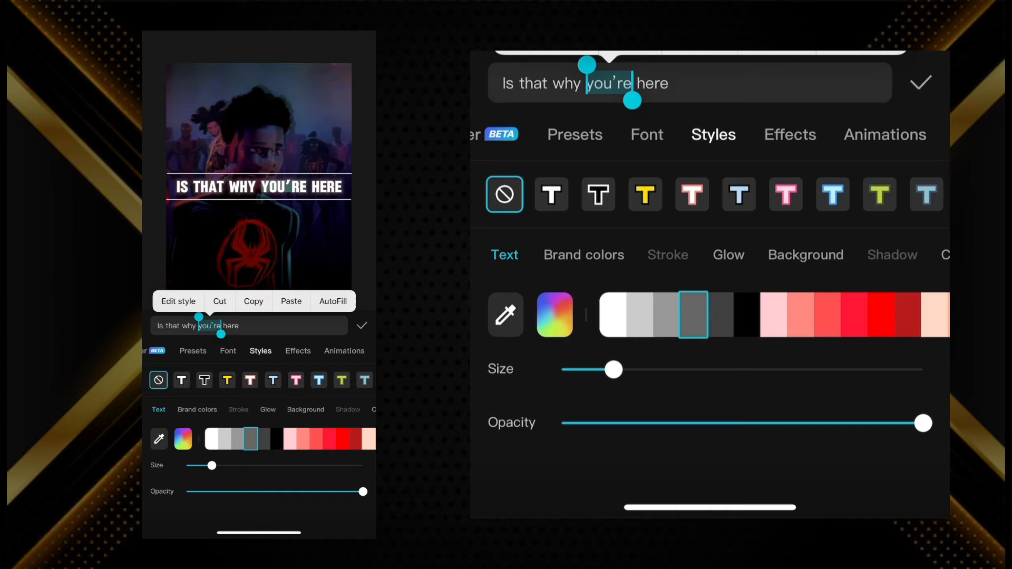
{"action": "left_click", "coordinate": [640, 316]}
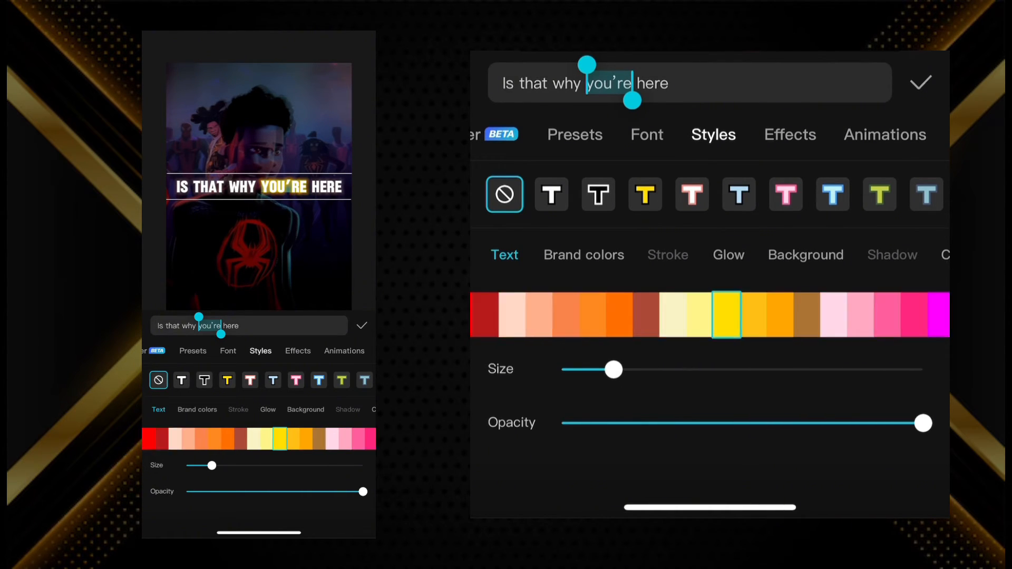
{"action": "left_click", "coordinate": [920, 82]}
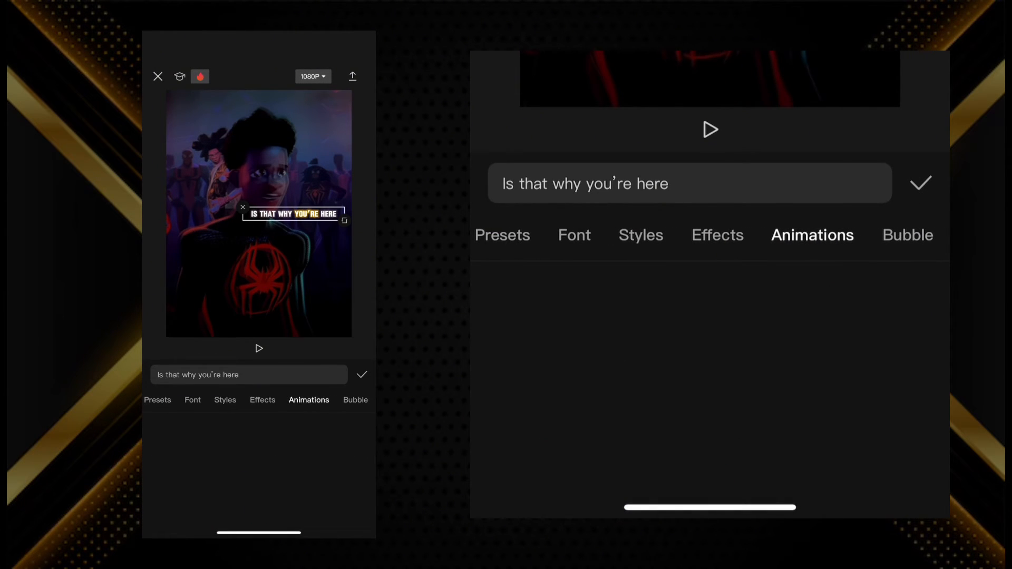
Add a Fade In entrance and a Fade Out exit animation to the caption
{"action": "left_click", "coordinate": [812, 234]}
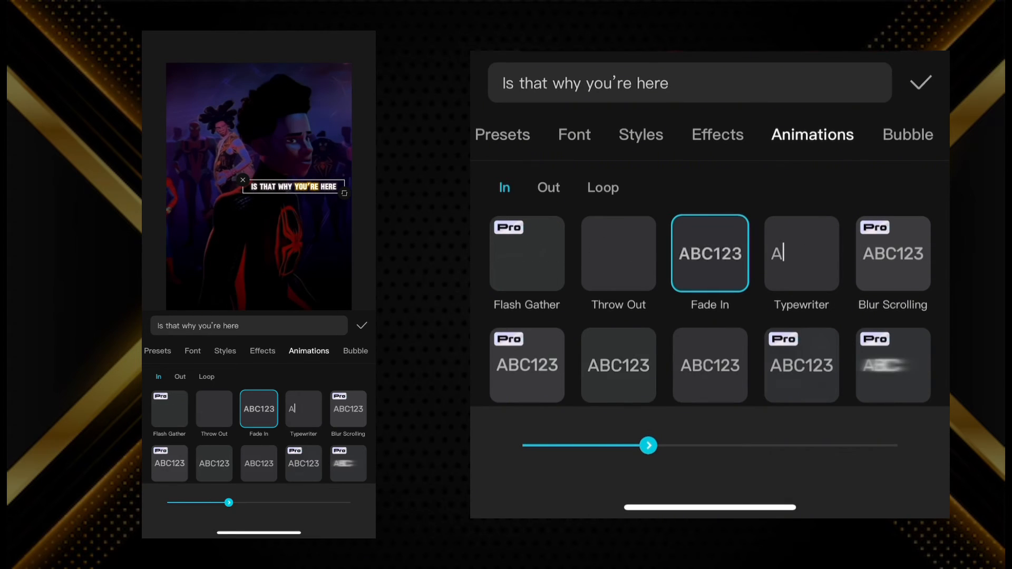
{"action": "left_click", "coordinate": [548, 187]}
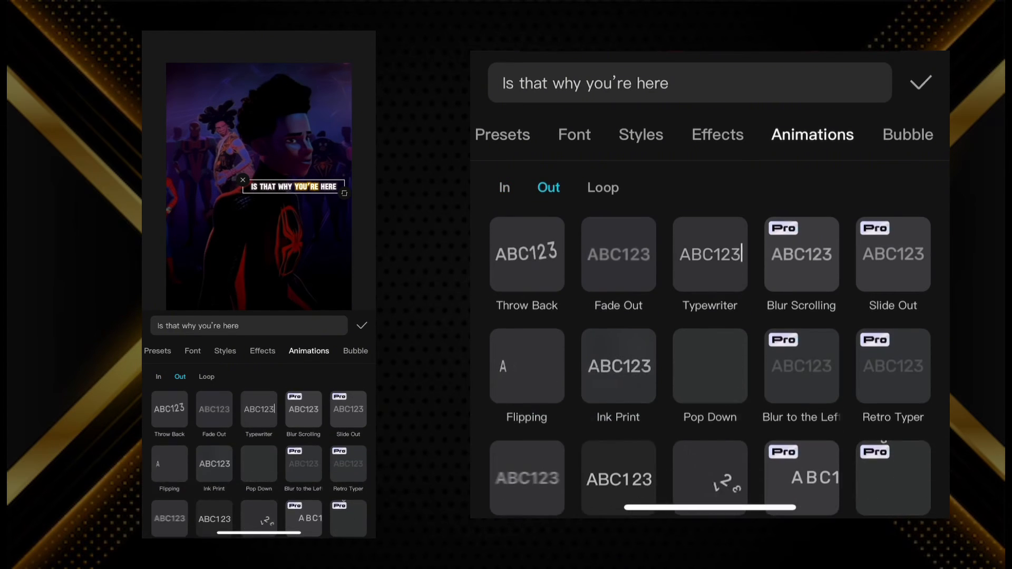
{"action": "left_click", "coordinate": [618, 253]}
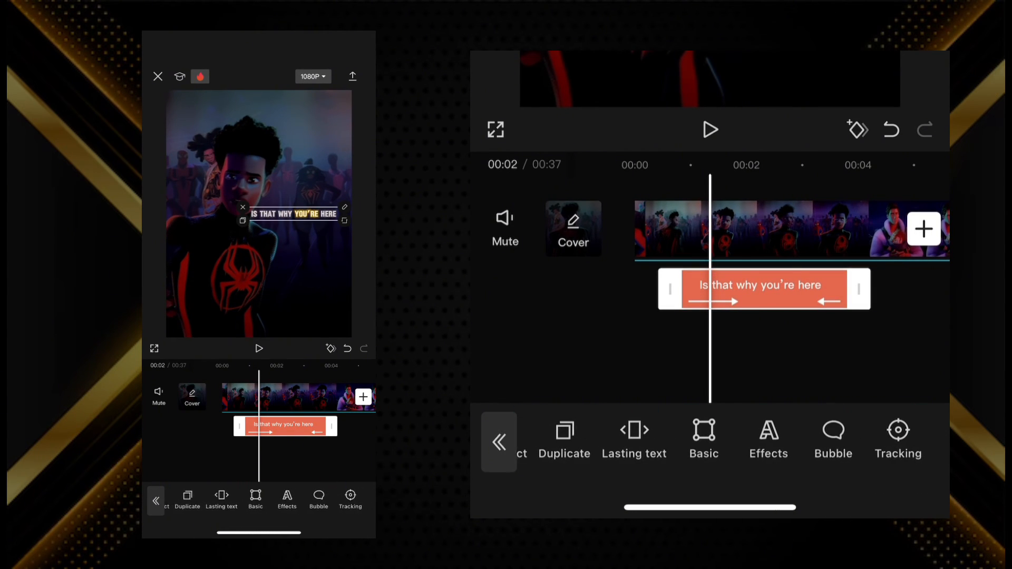
Confirm the text edits and open motion tracking for the caption
{"action": "left_click", "coordinate": [896, 439]}
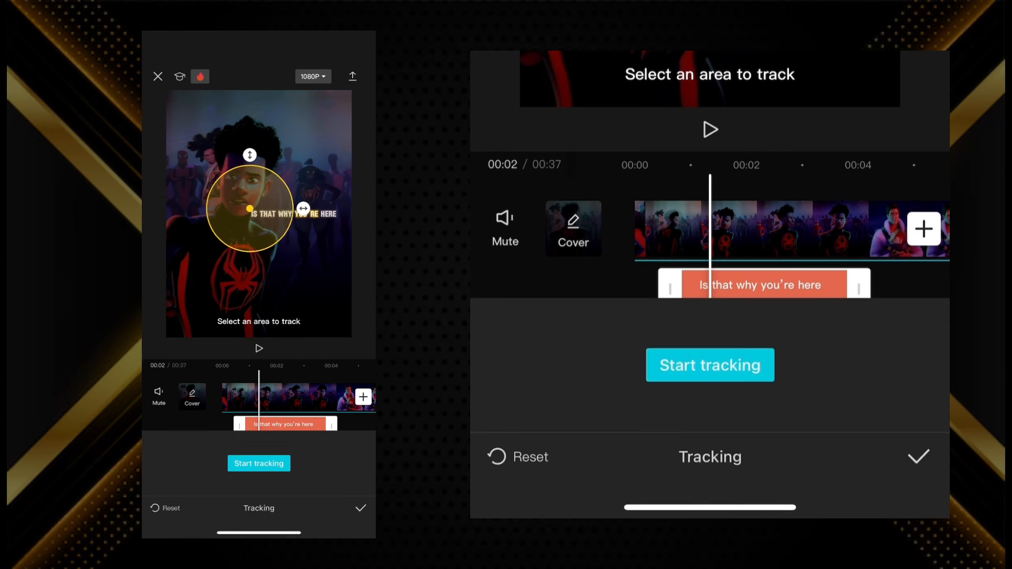
Shrink the tracking area onto the character's face and start tracking
{"action": "left_click_drag", "start_coordinate": [250, 207], "coordinate": [240, 204]}
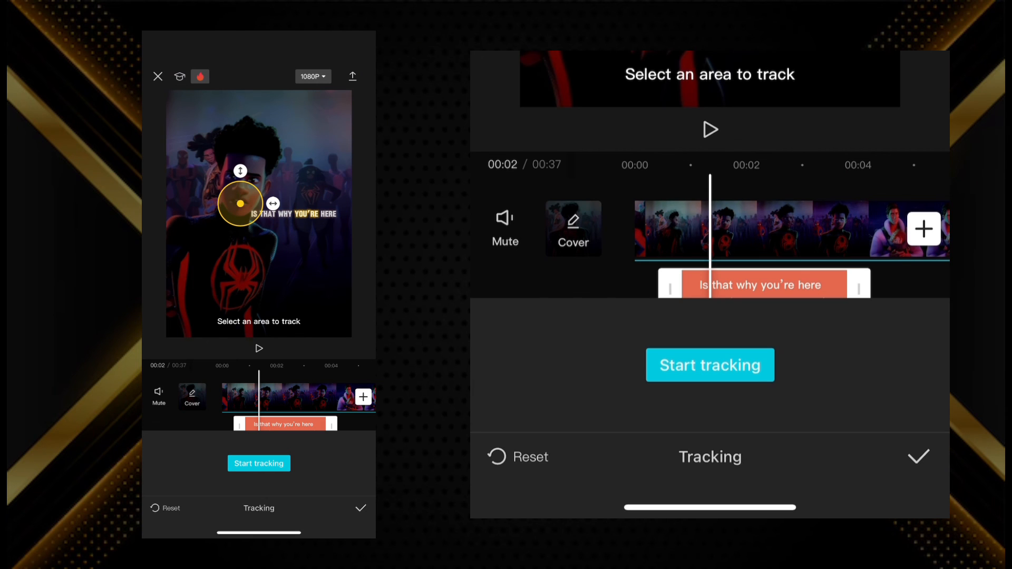
{"action": "left_click", "coordinate": [258, 463]}
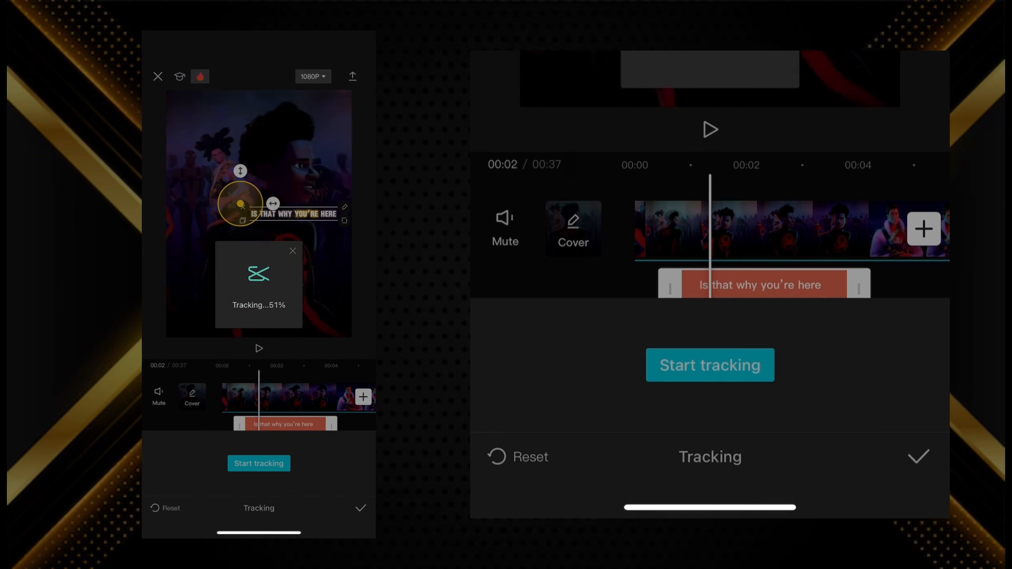